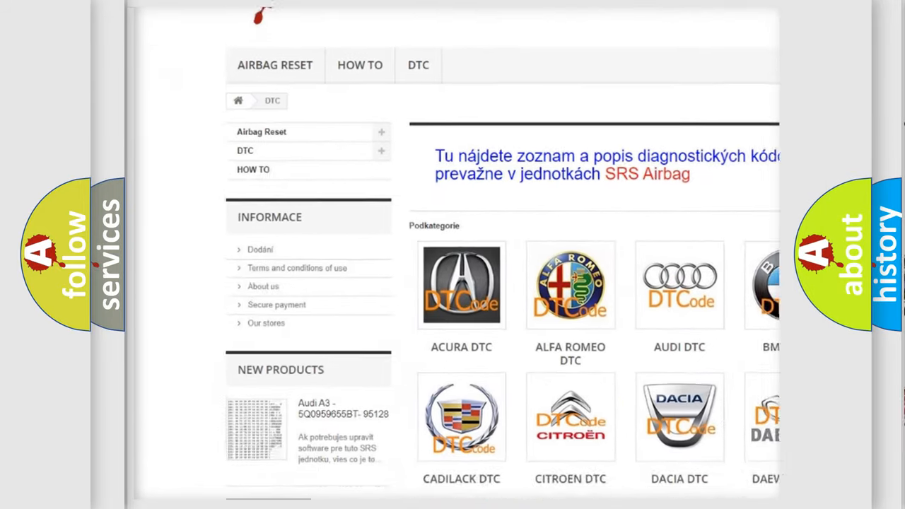
scroll(down, 3)
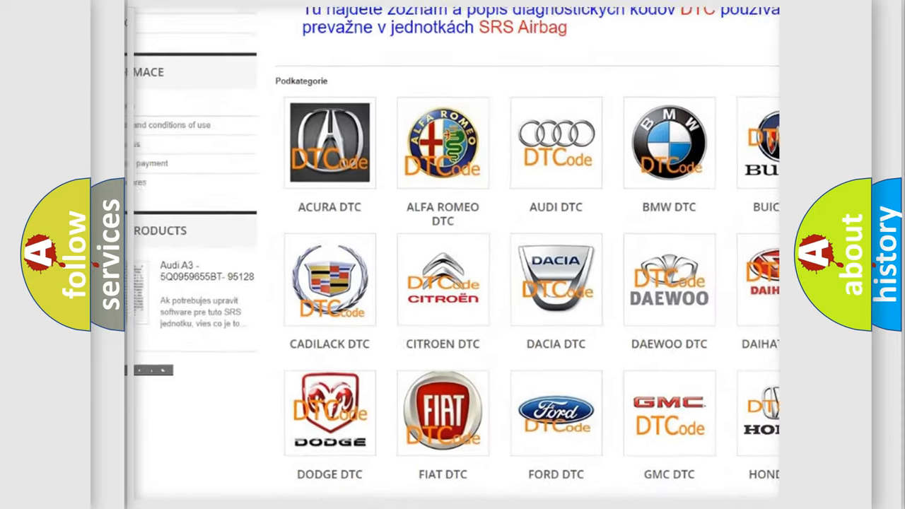
scroll(down, 3)
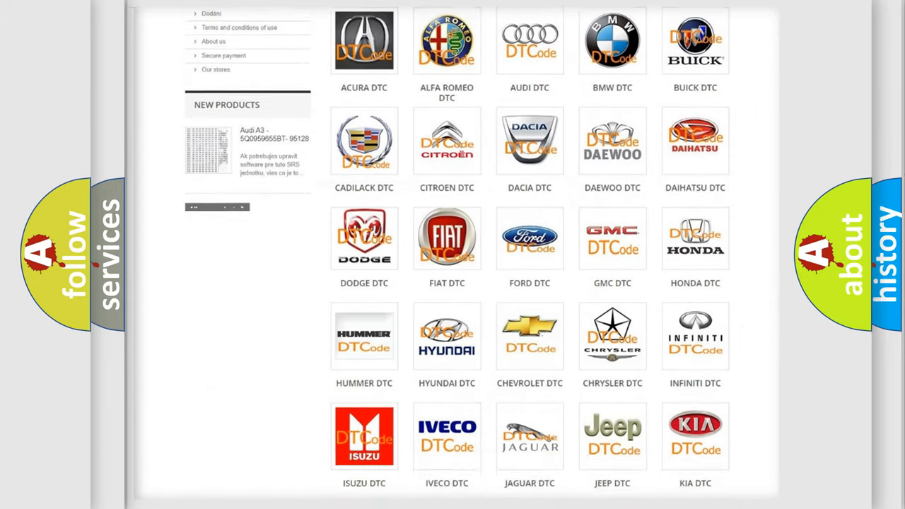
scroll(down, 3)
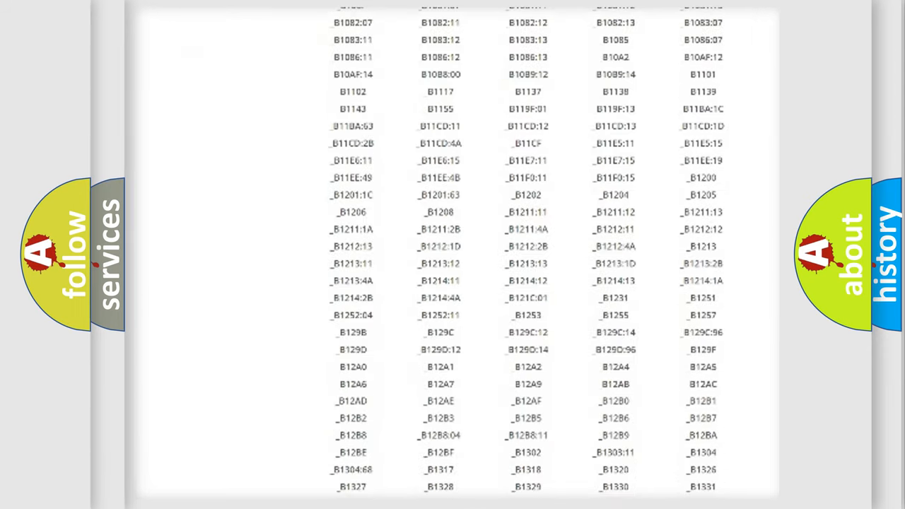
scroll(down, 3)
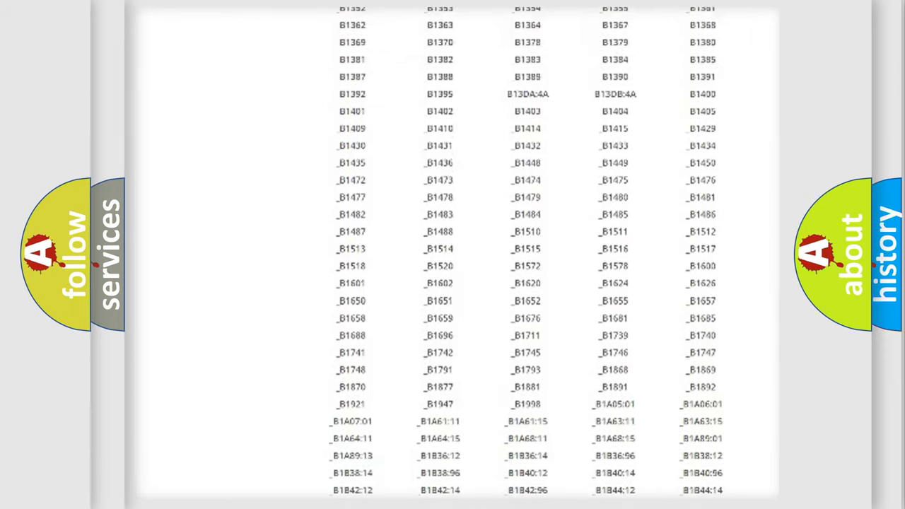
scroll(up, 3)
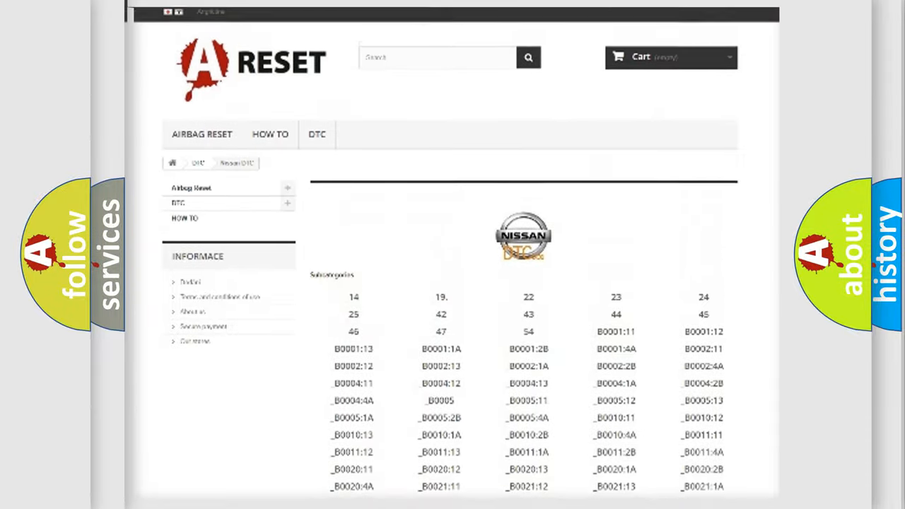